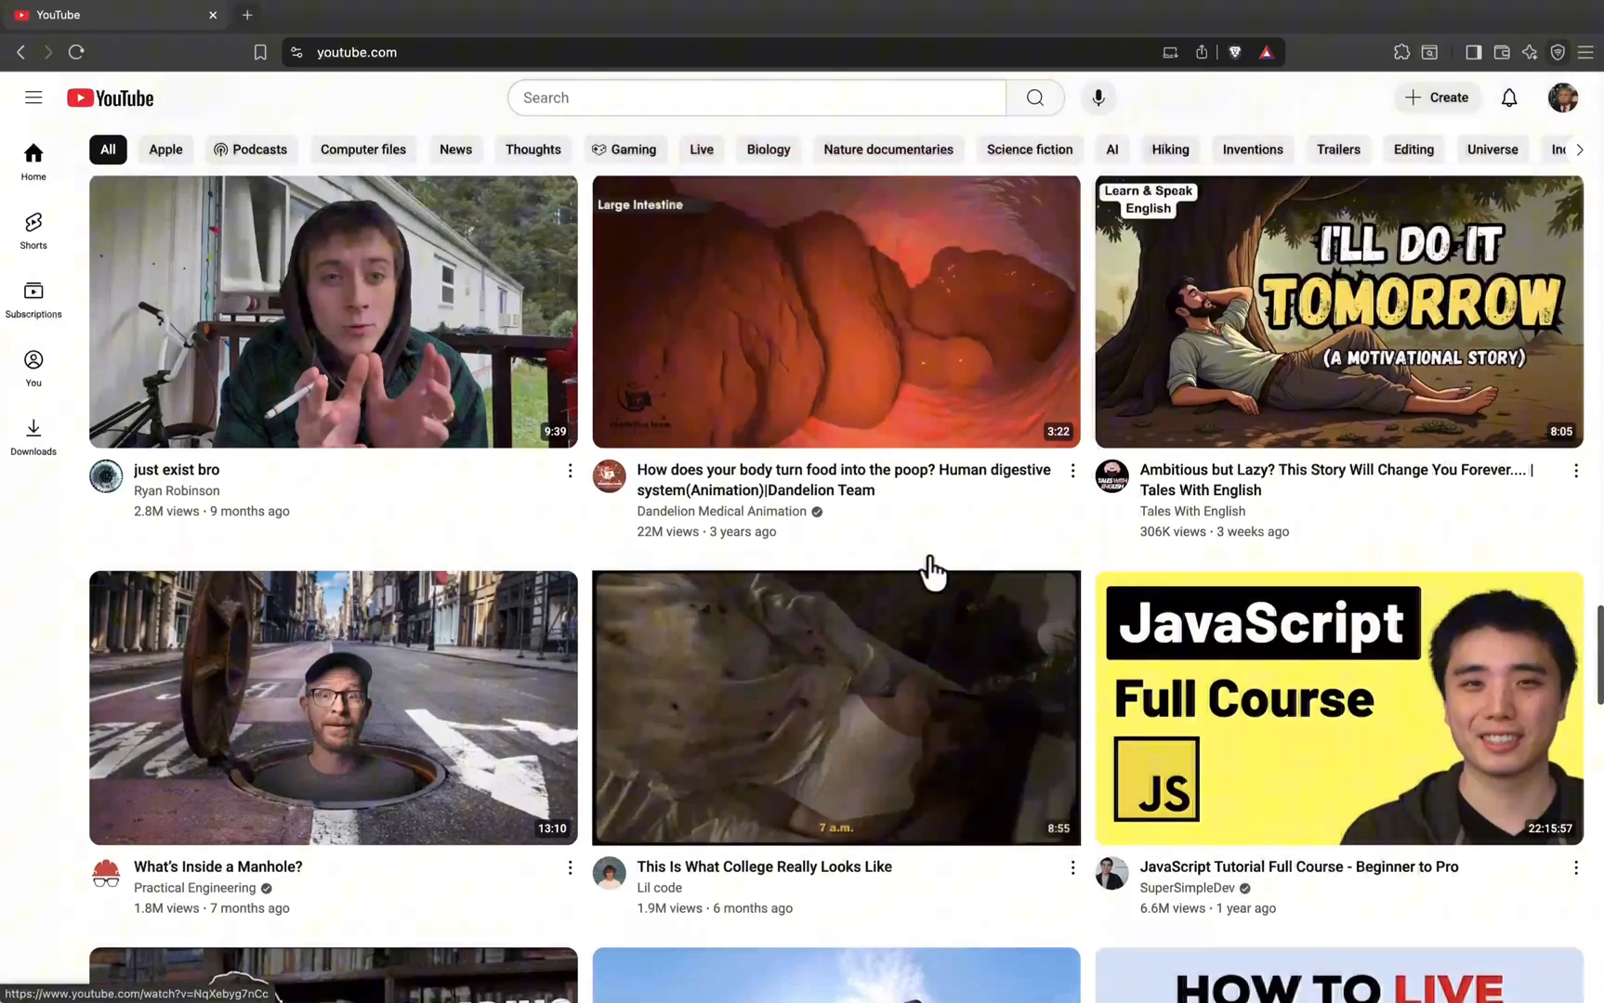
Scroll the home feed until the 'Why we can't stop scrolling.' video is in view.
scroll(down, 3)
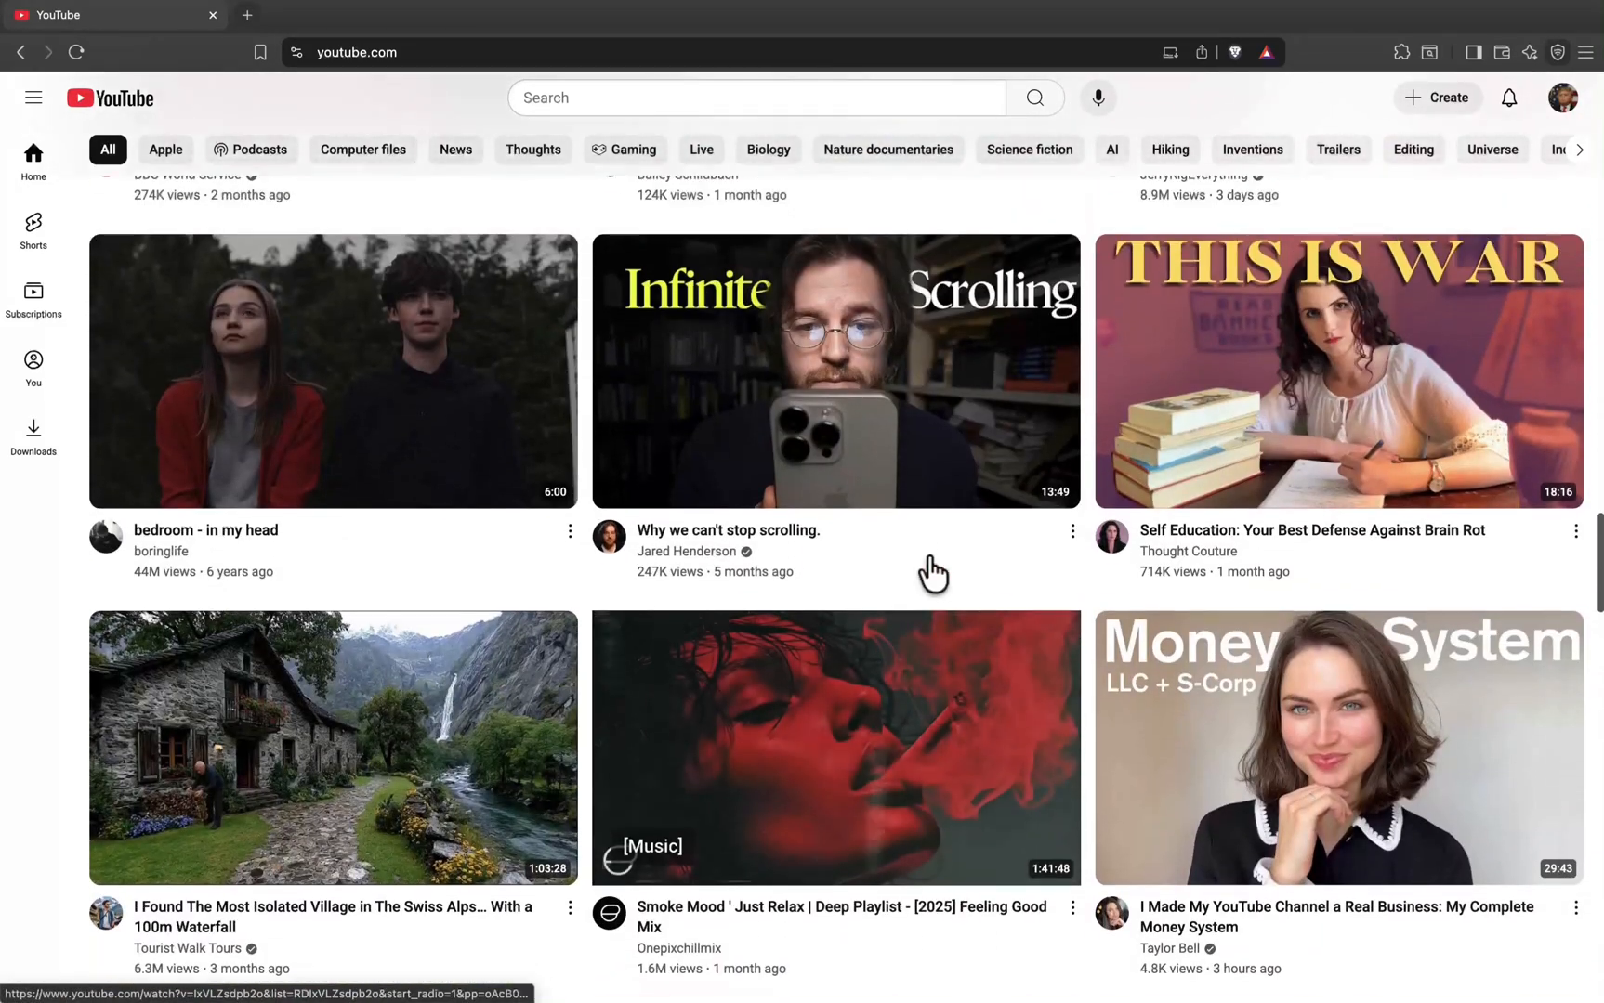
scroll(up, 3)
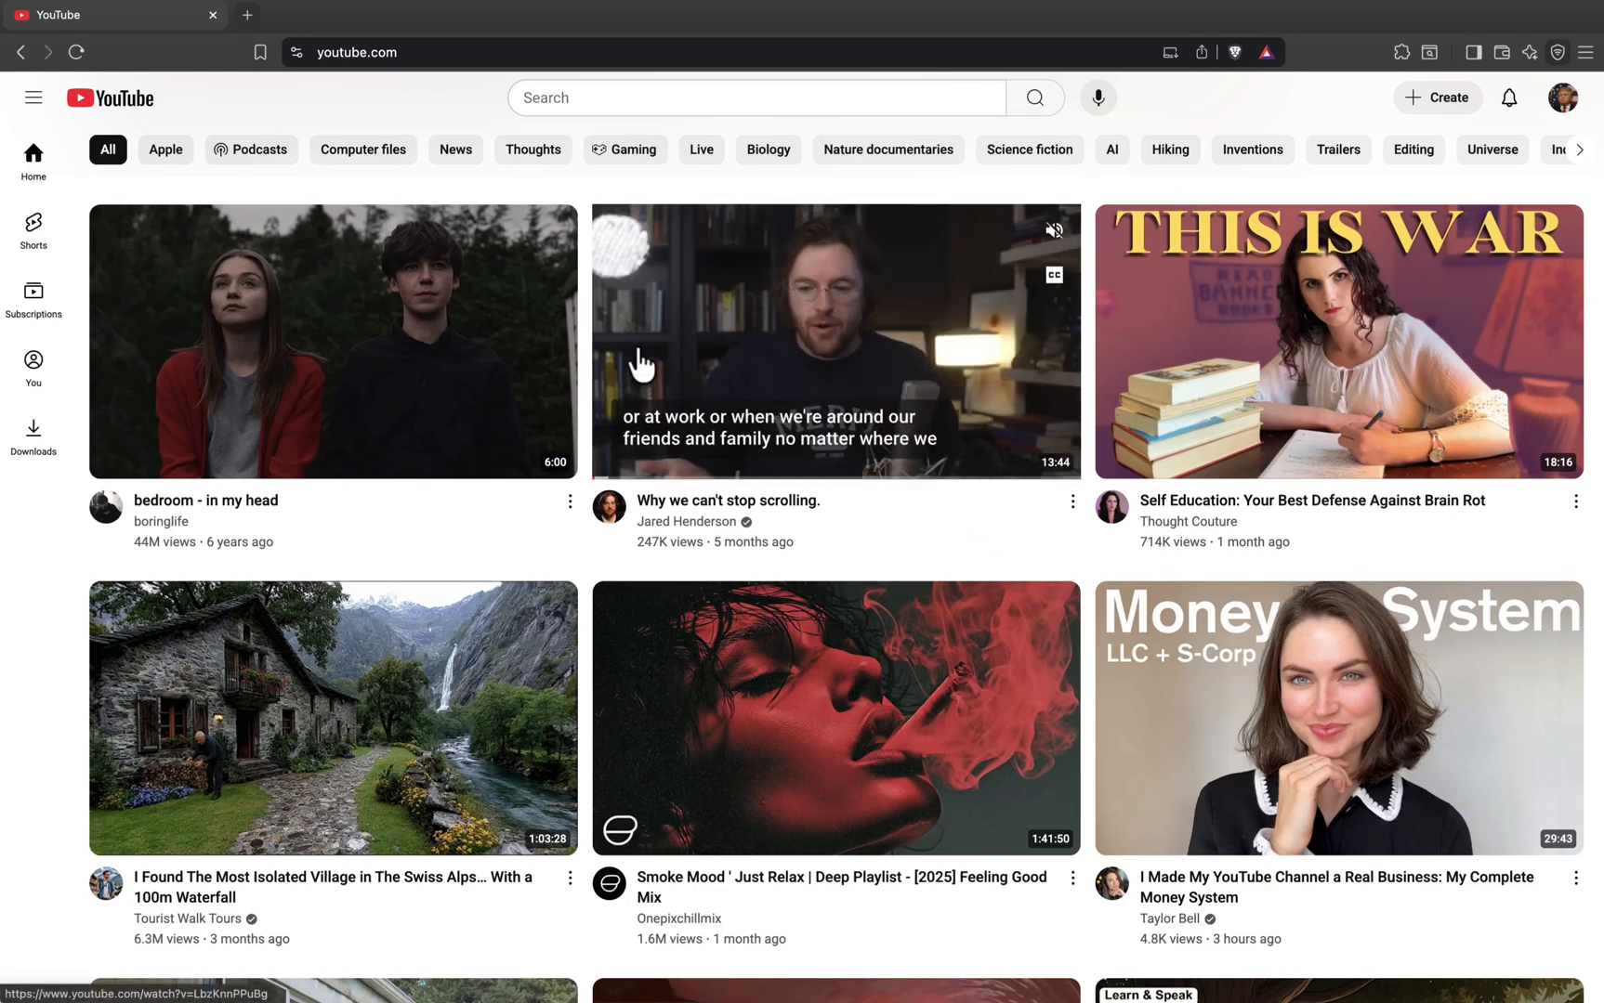
mouse_move(604, 543)
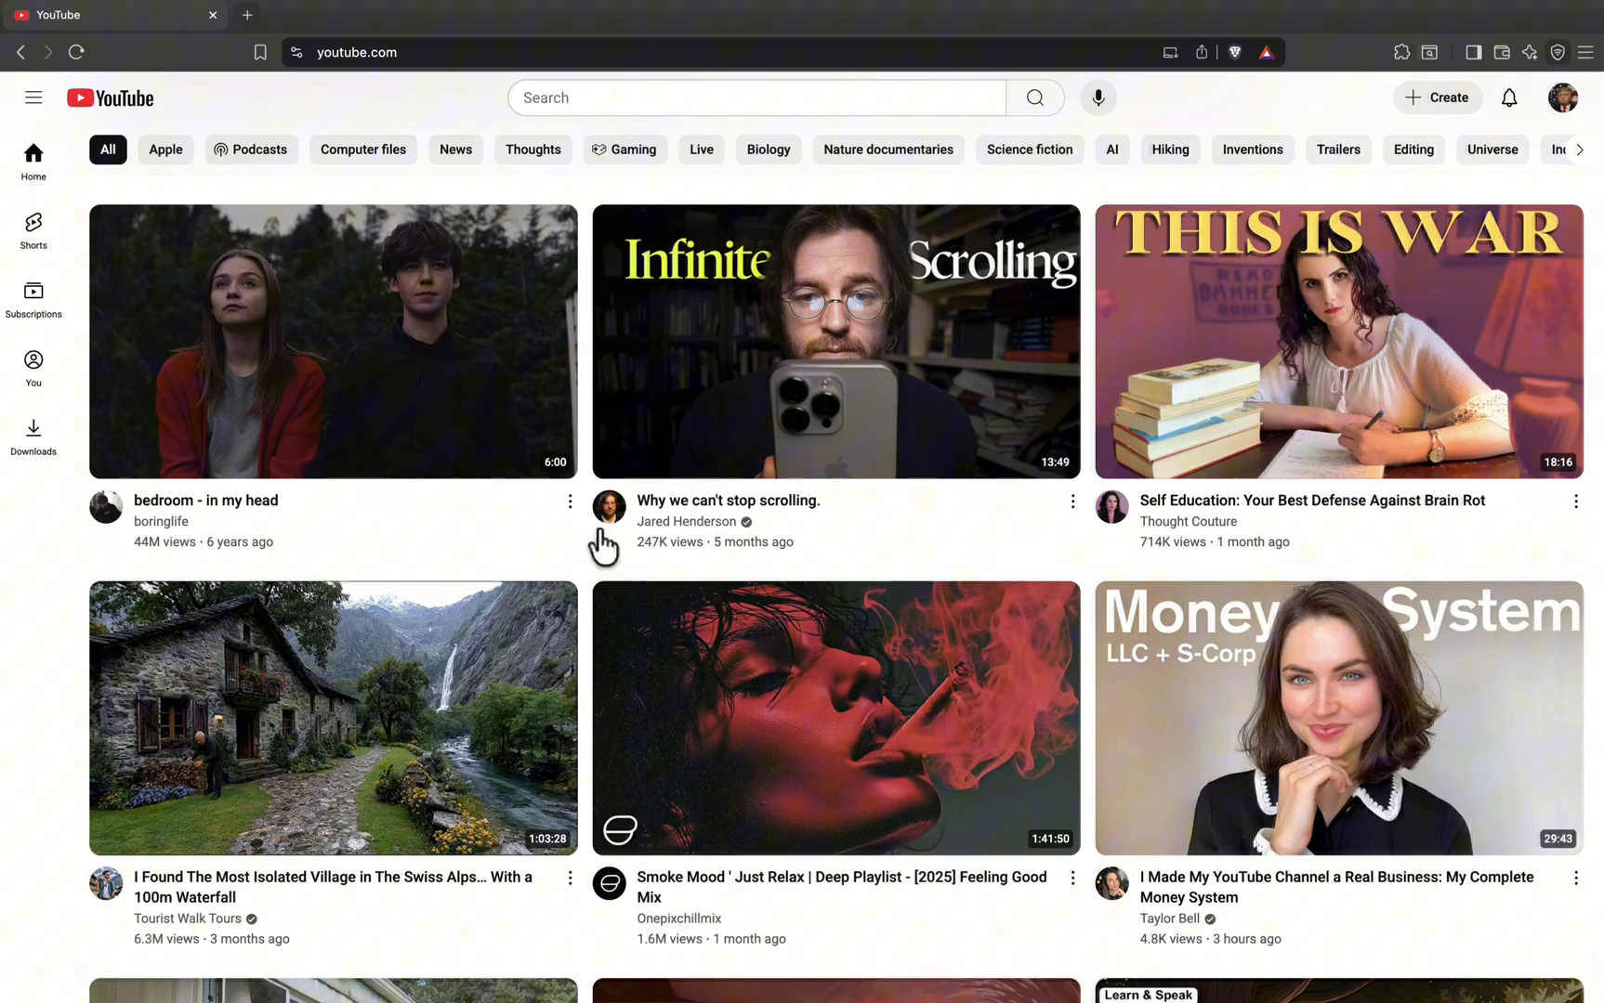
click(357, 53)
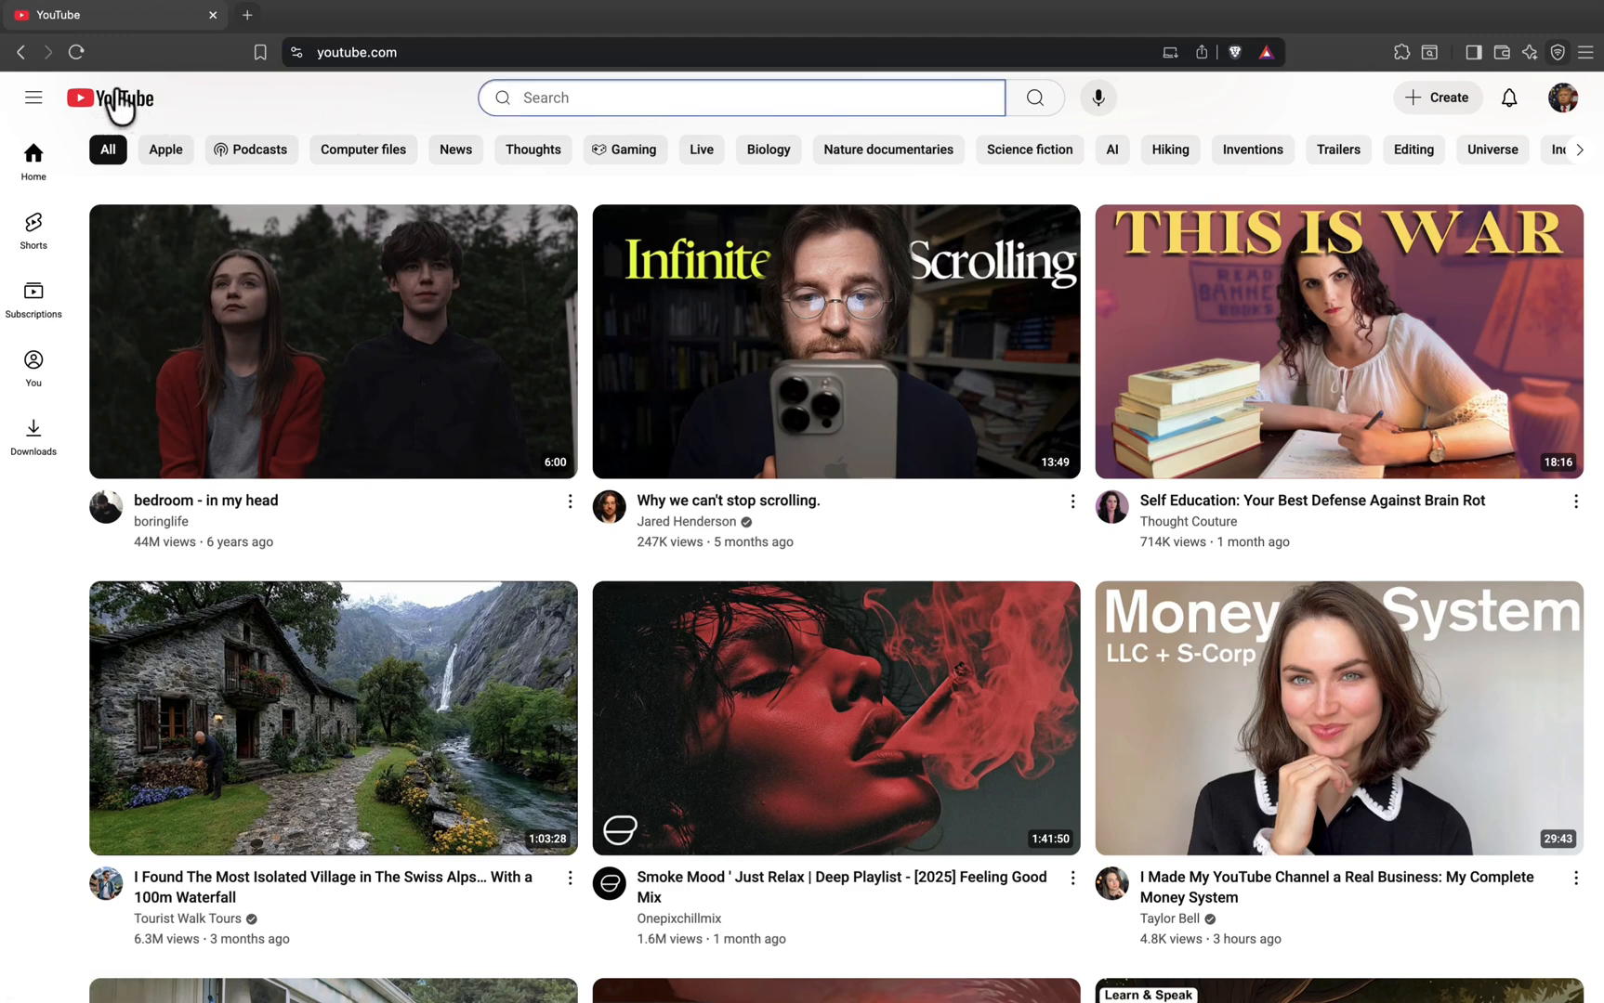
mouse_move(511, 574)
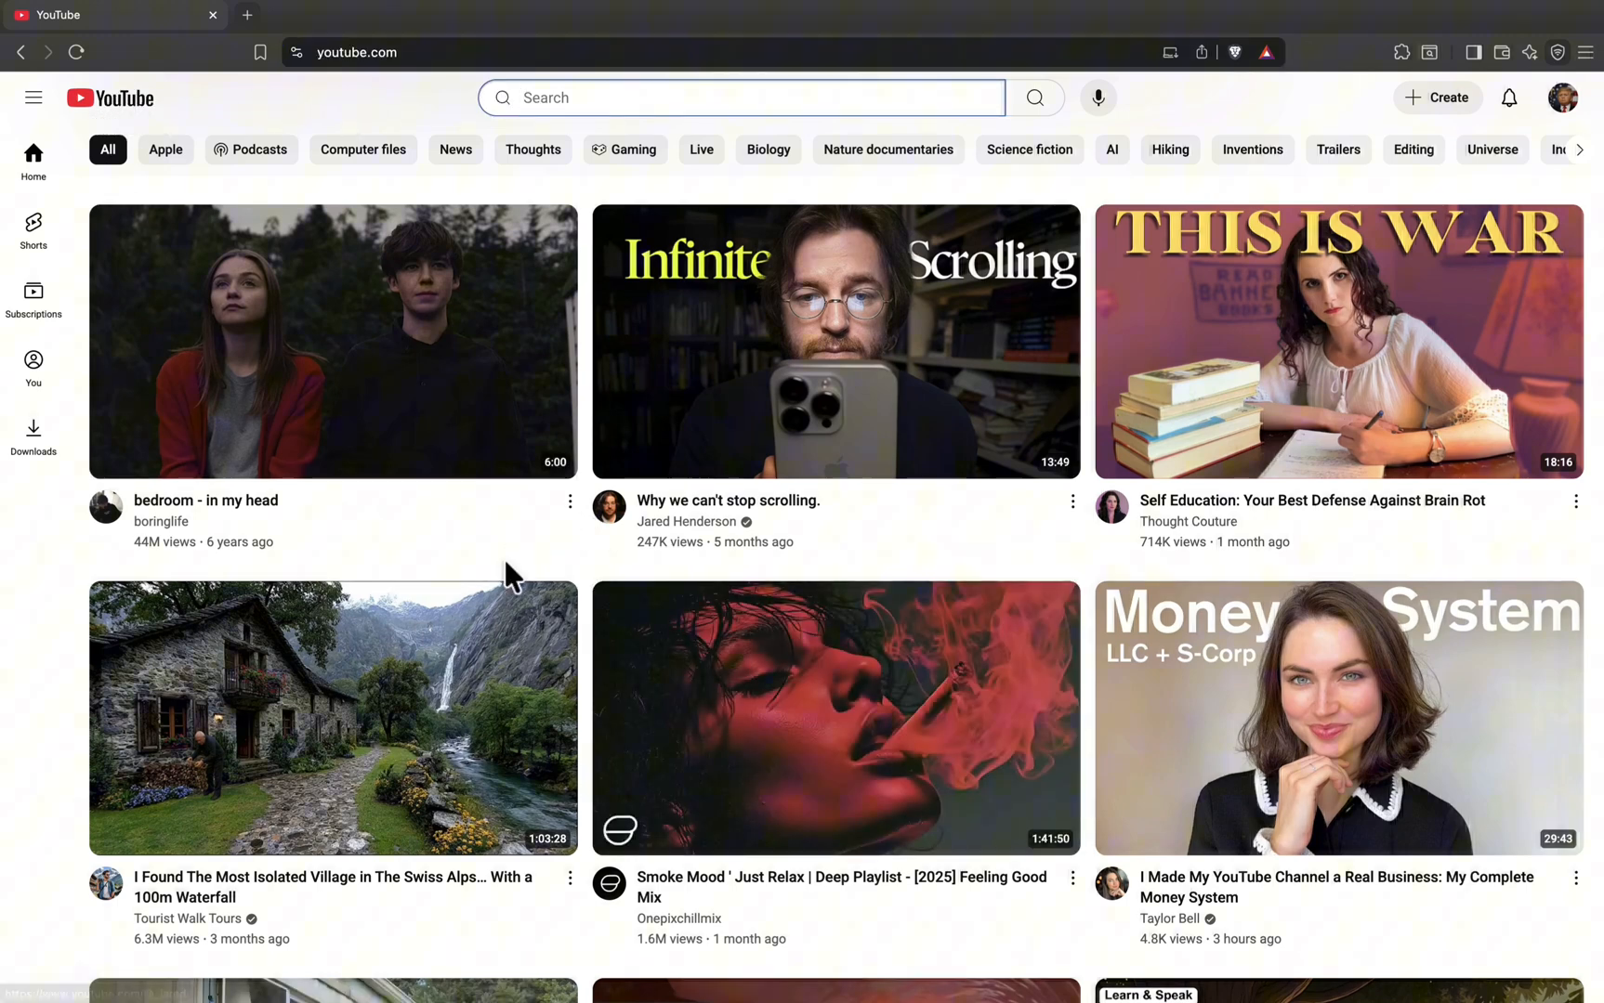
mouse_move(1319, 340)
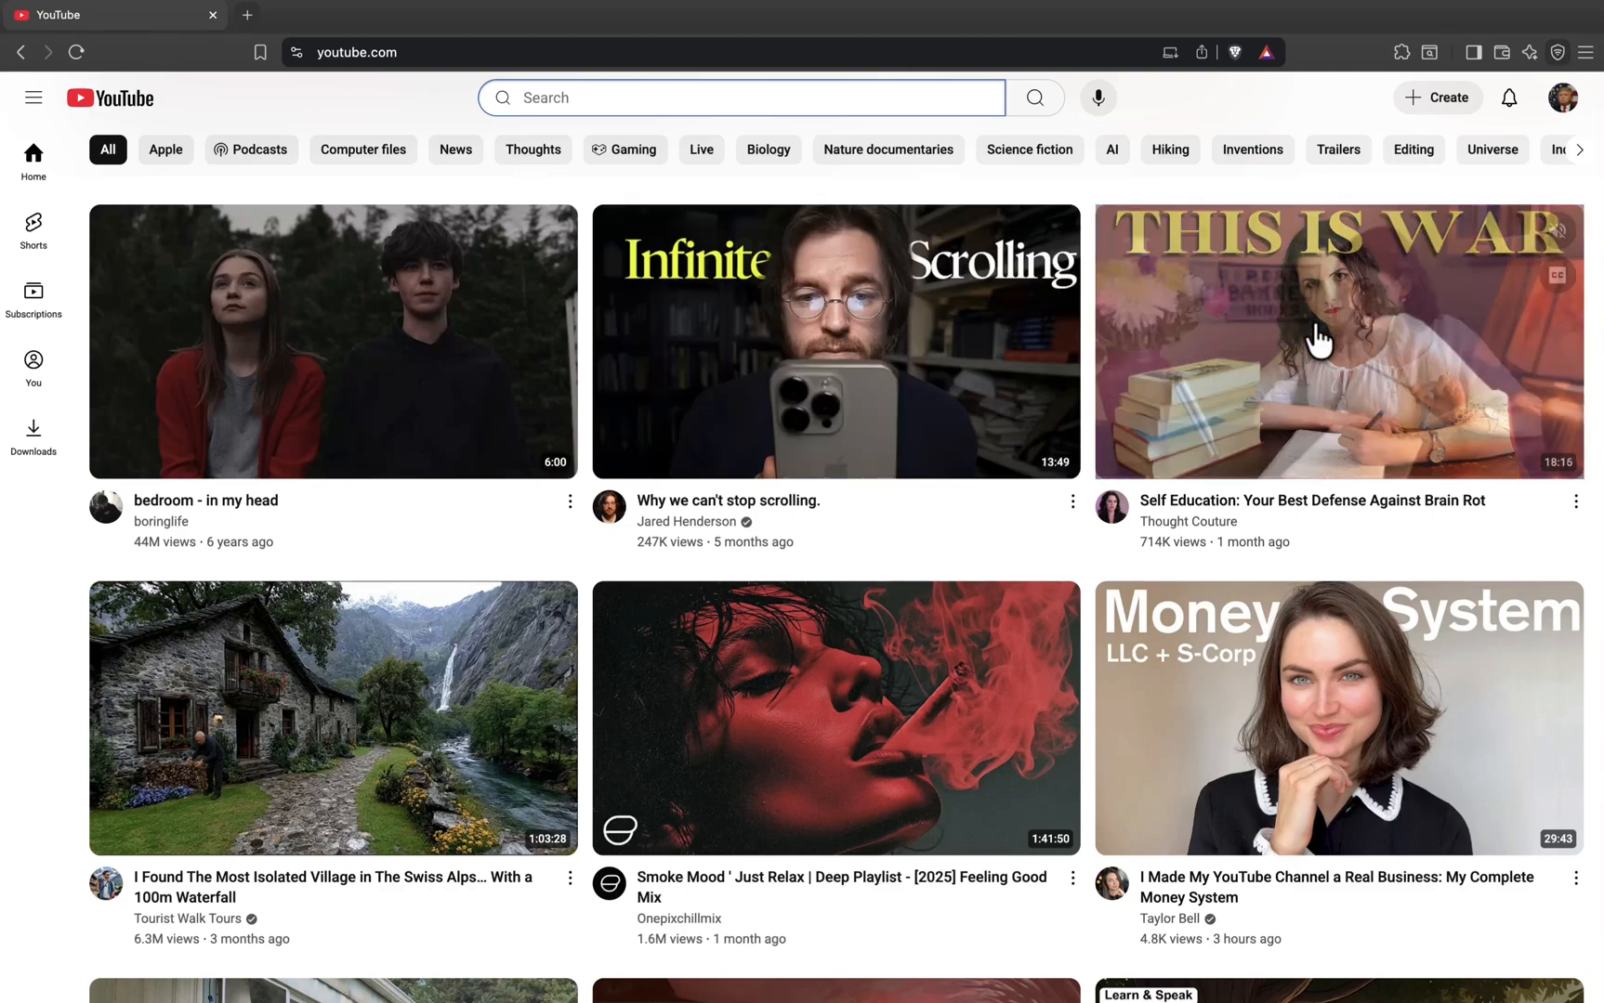
Play 'Why we can't stop scrolling.' and download it until it shows Downloaded.
click(836, 342)
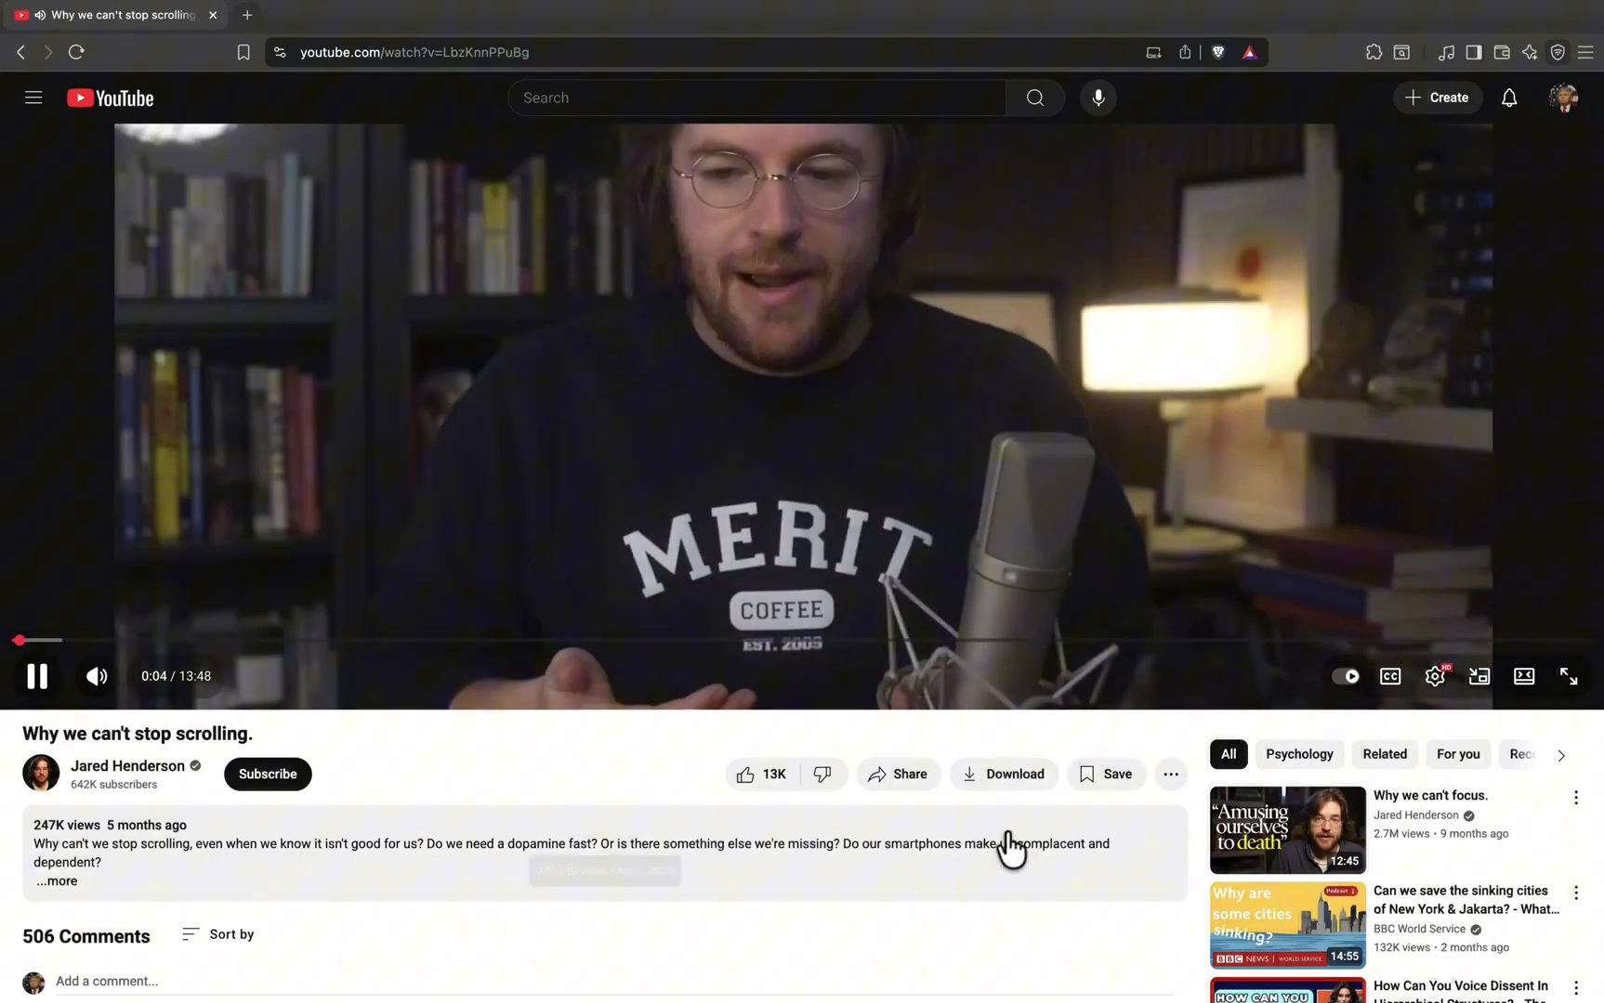
click(1004, 775)
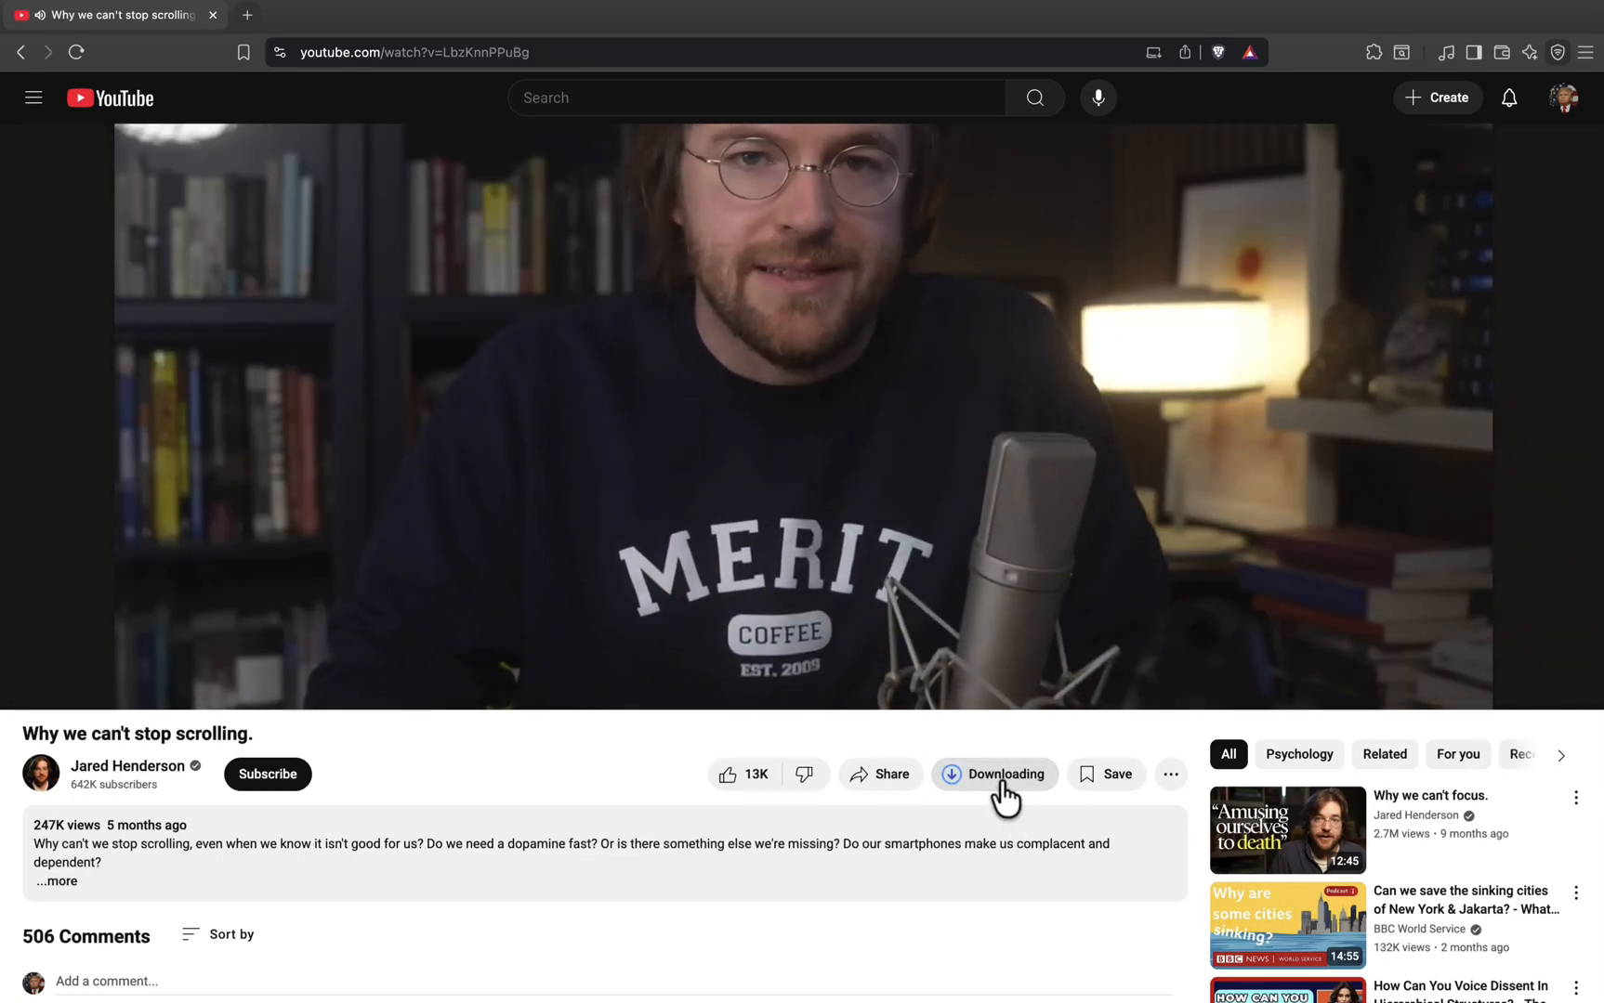
click(993, 775)
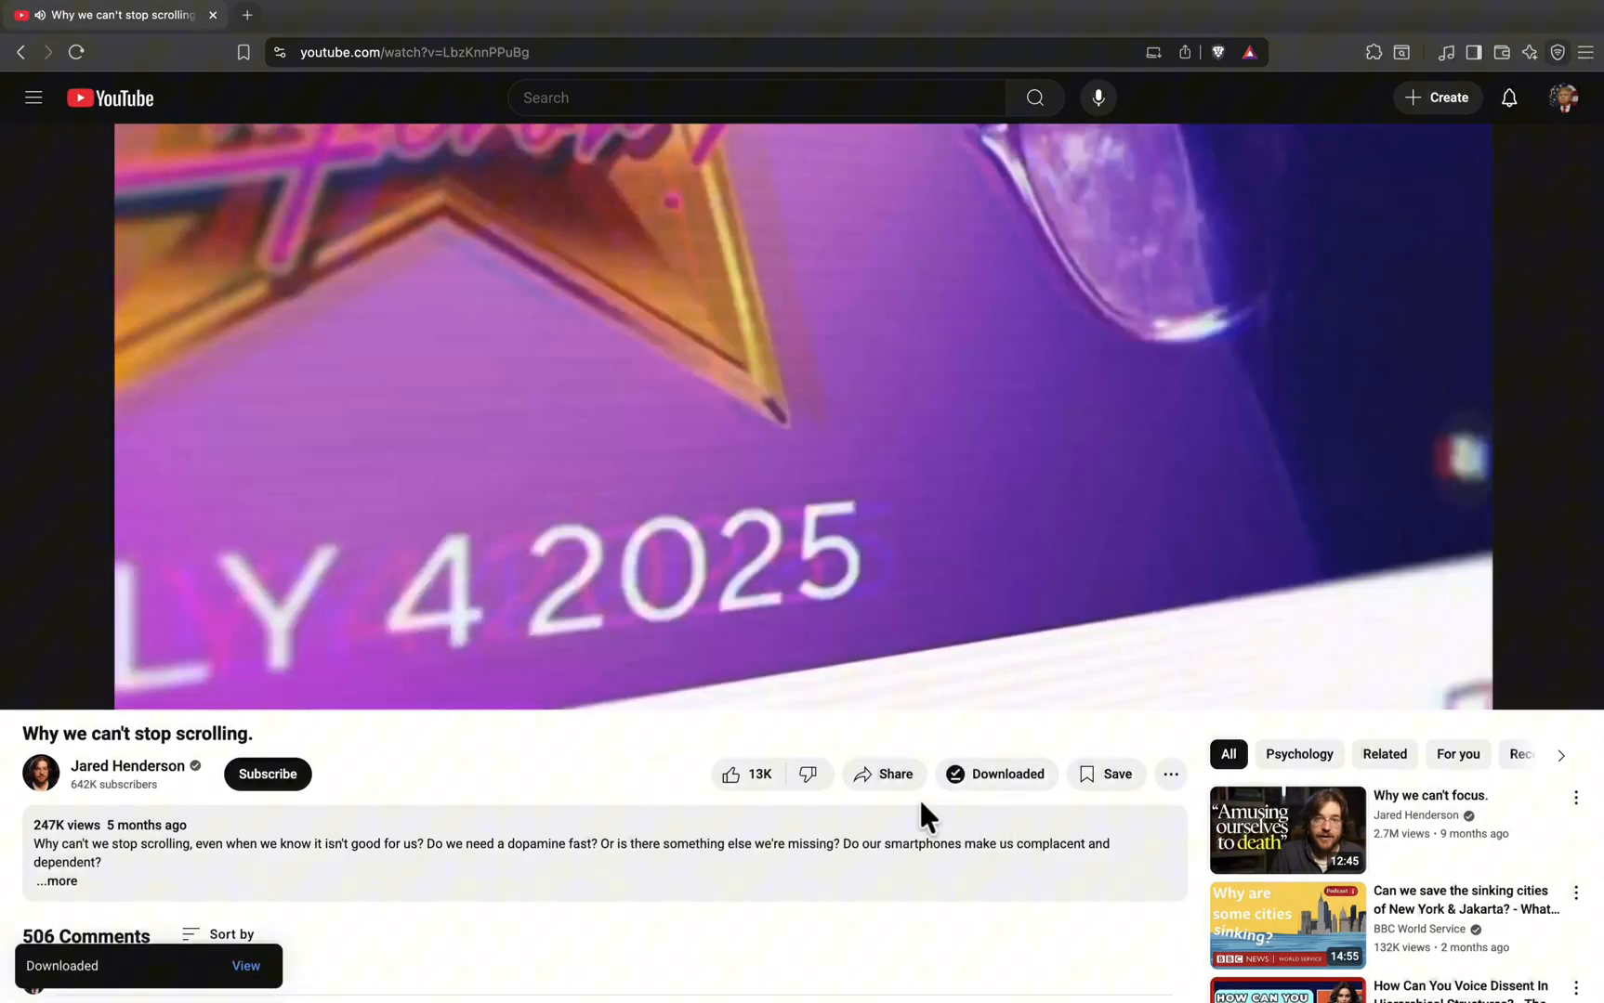
Confirm the scrolling video in the Downloads list, then return to the home feed.
click(33, 96)
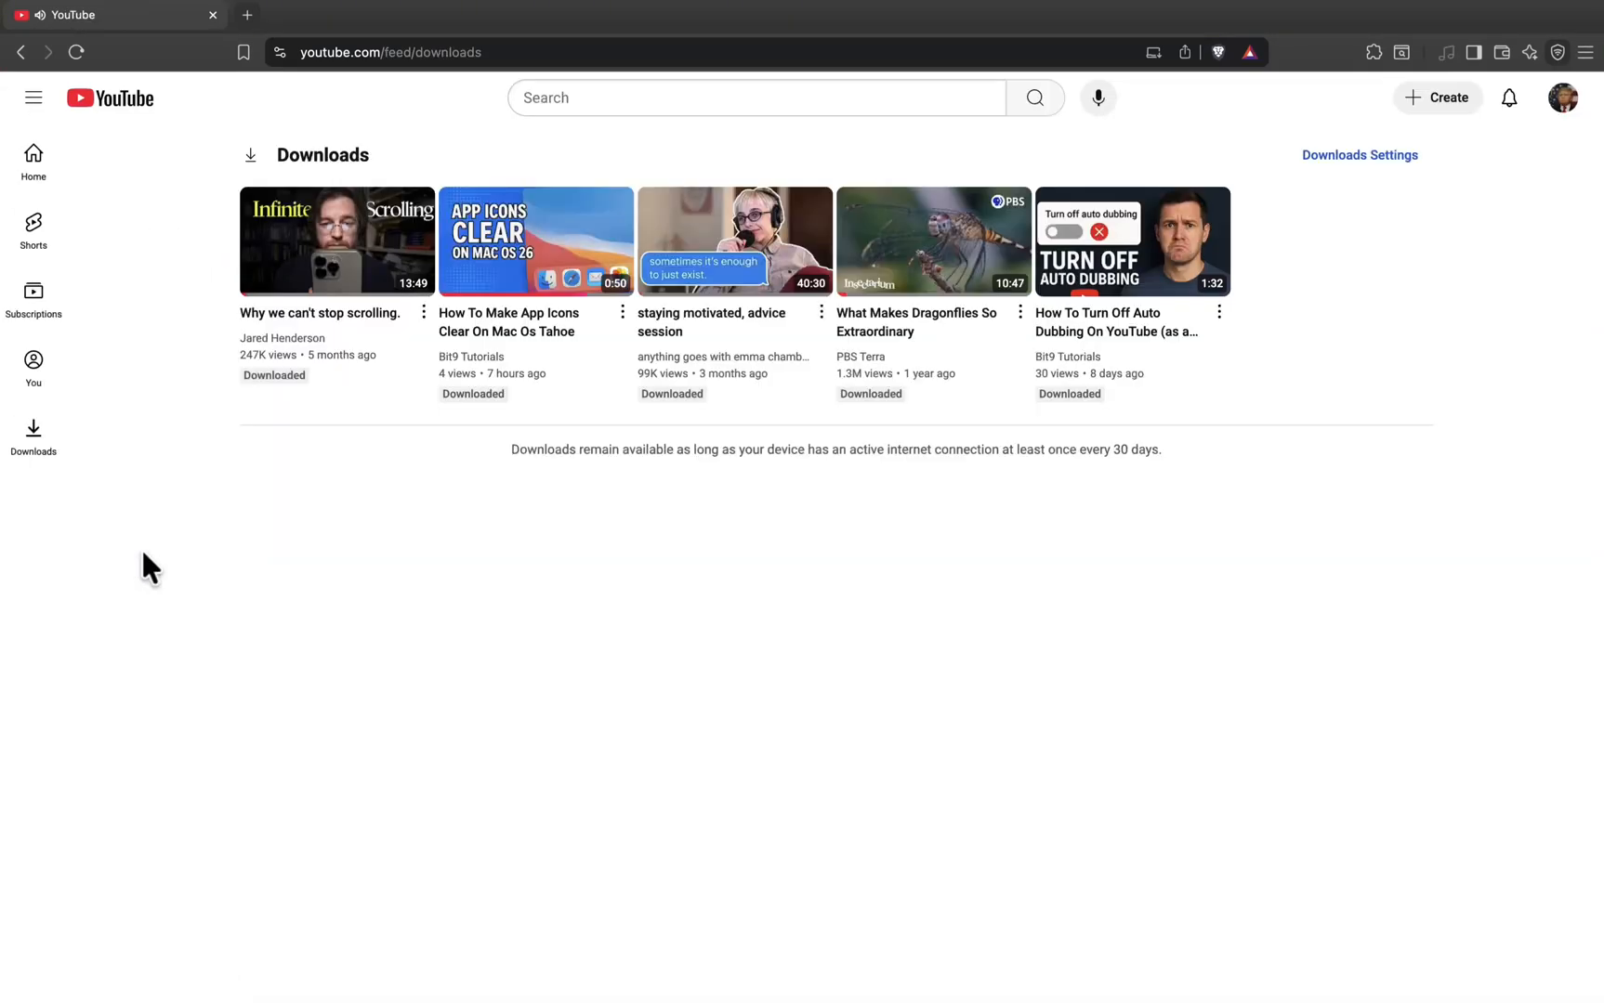
mouse_move(338, 245)
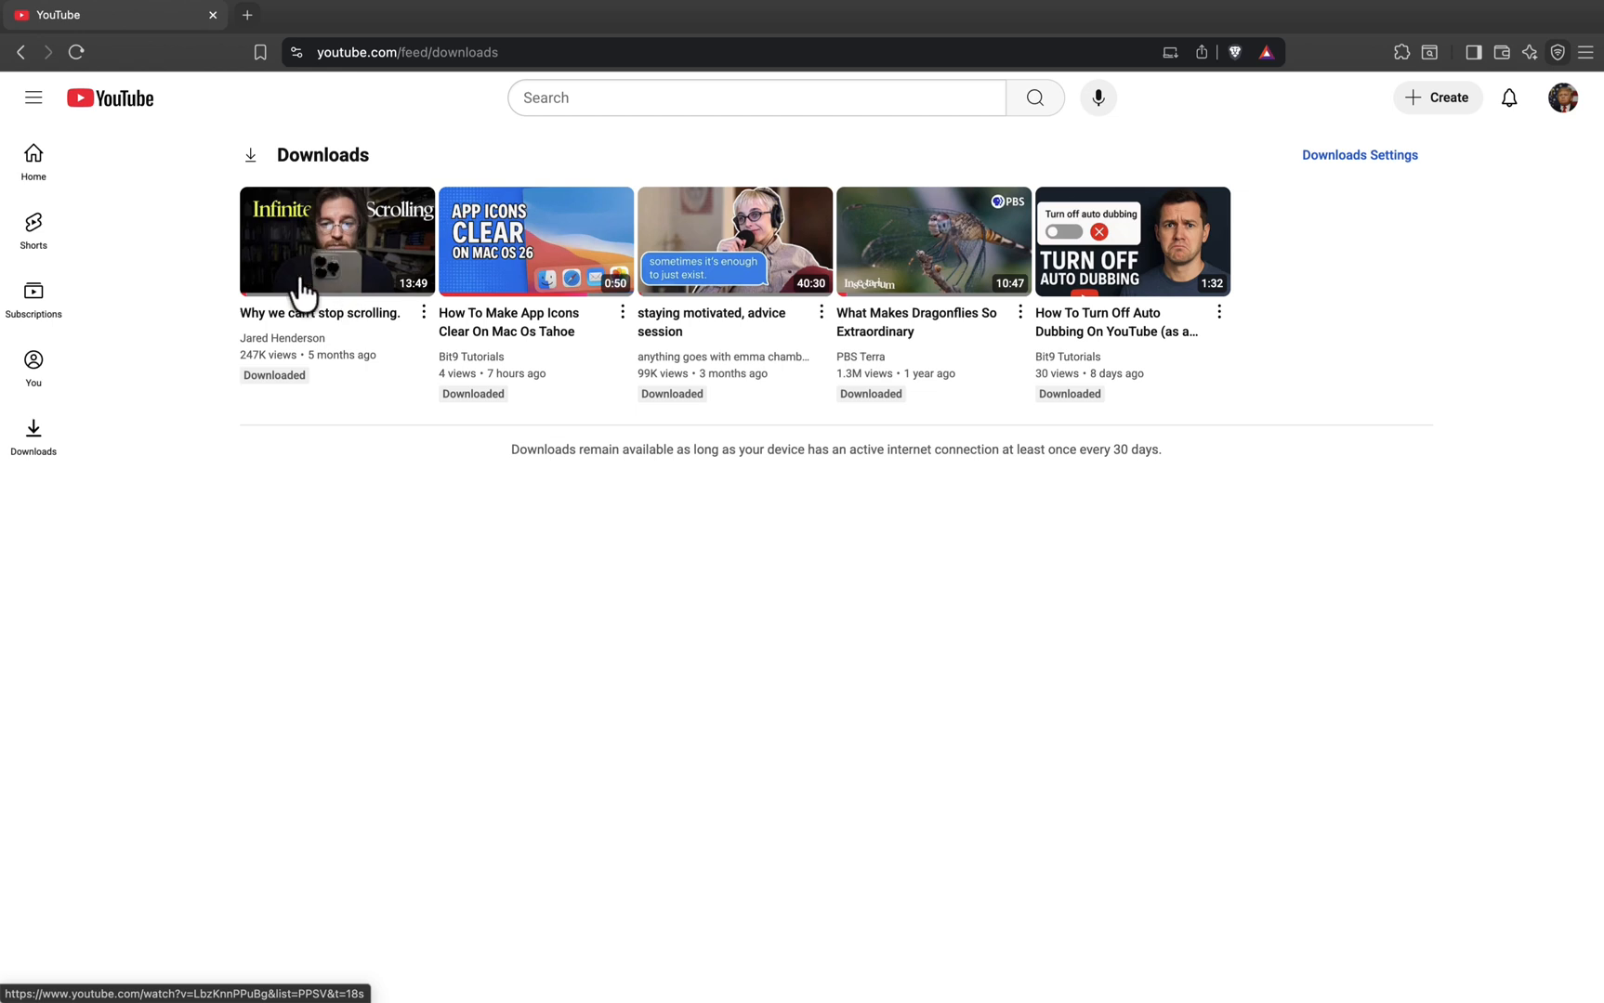
mouse_move(169, 123)
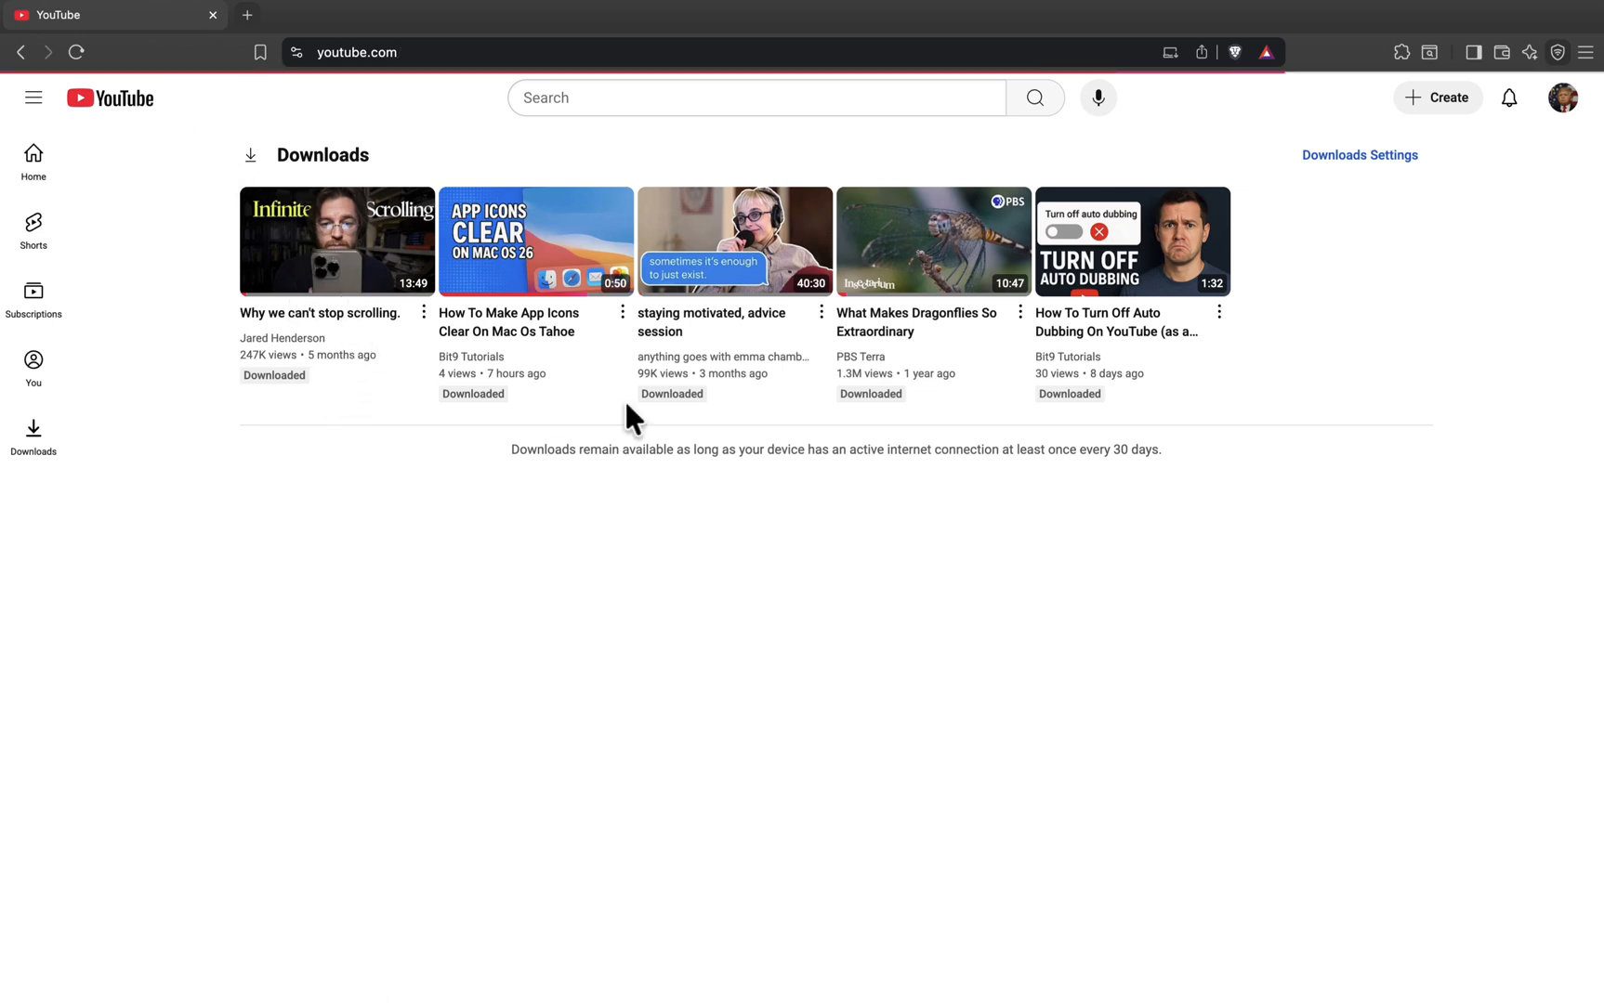
click(34, 158)
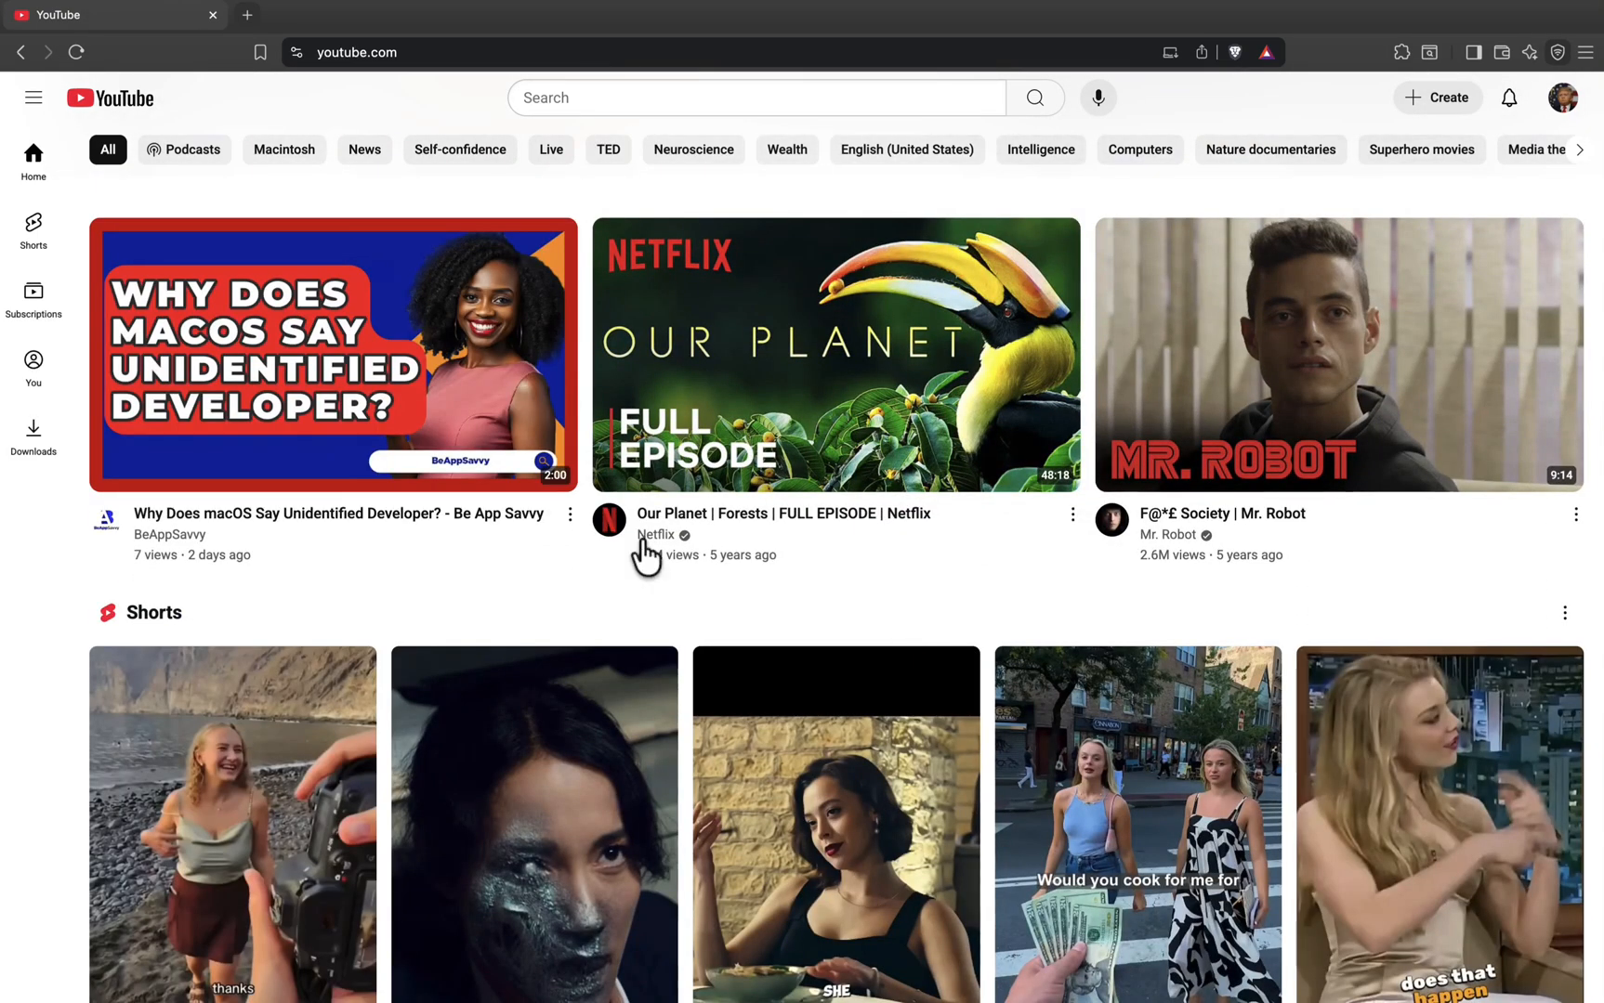
Download 'Why Does macOS Say Unidentified Developer?' and go back to the home feed.
click(333, 353)
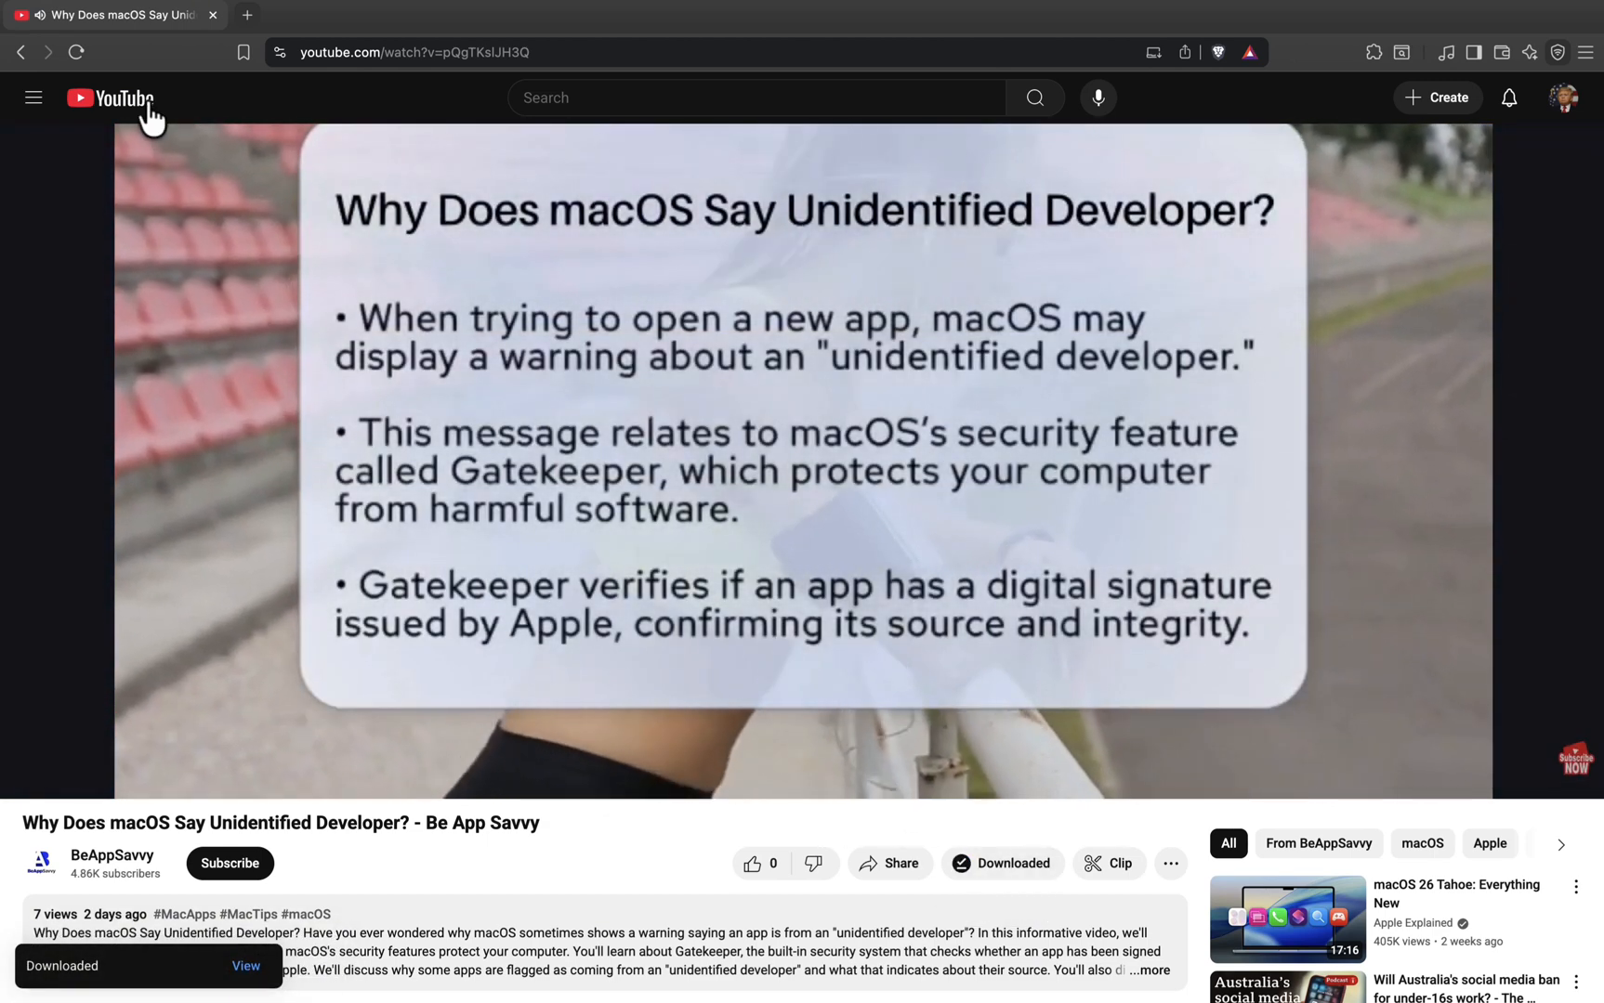
click(109, 97)
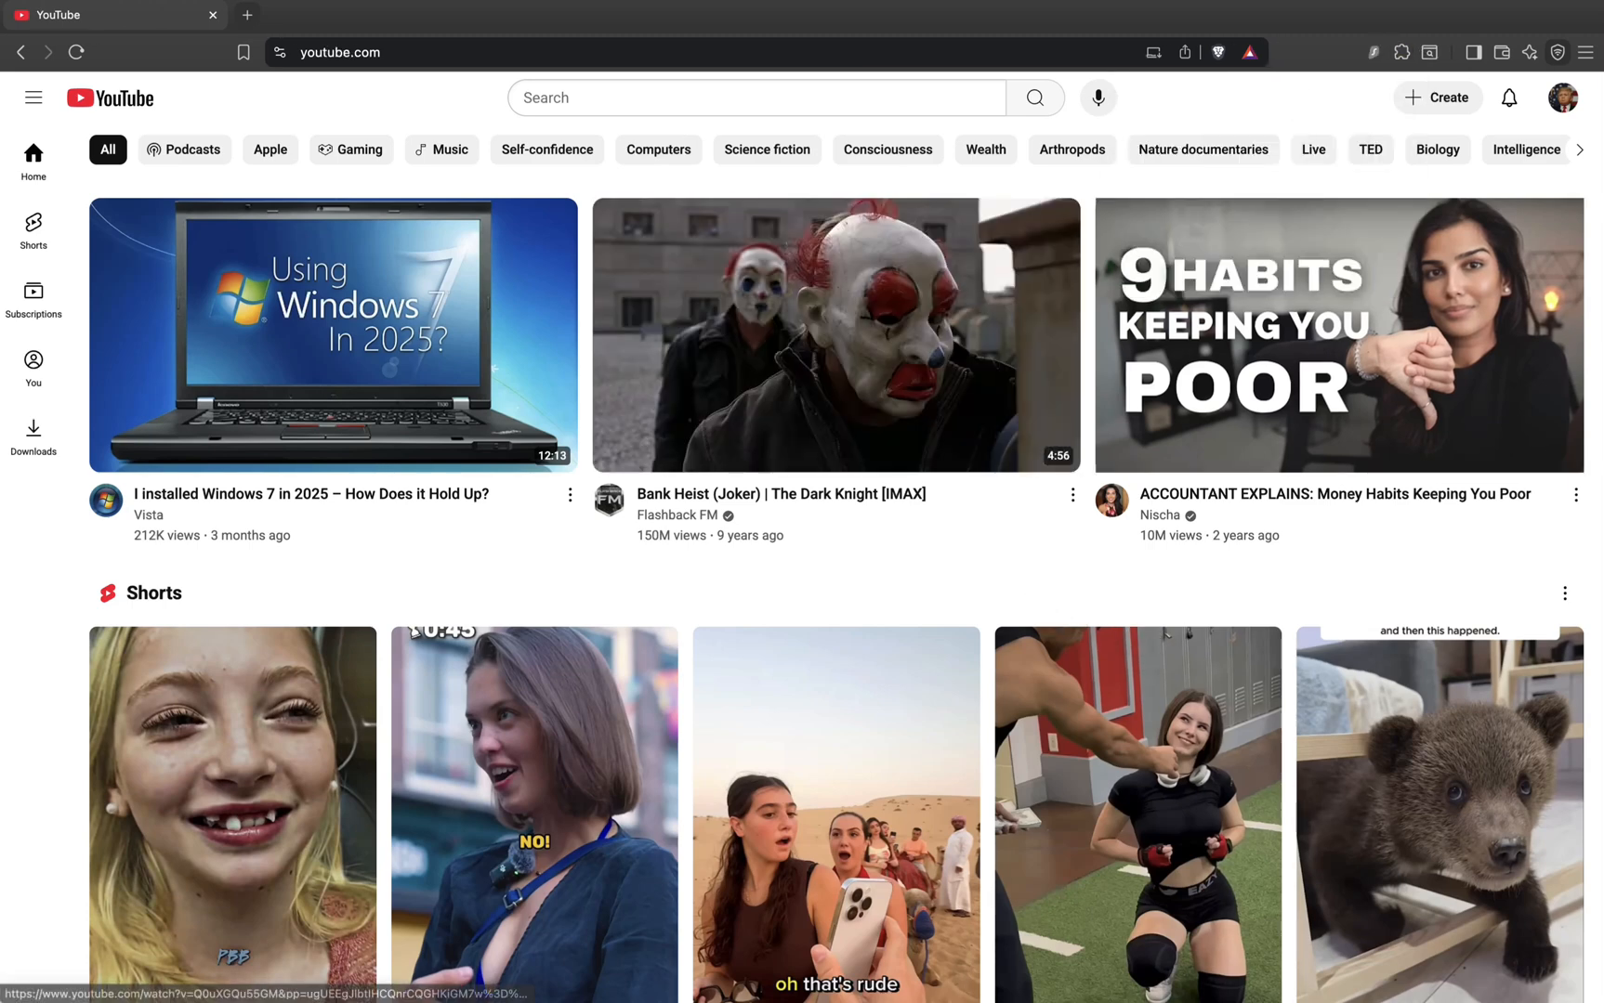
Reload the feed under the Canada region and play 'Why Uranium Enrichment is a Big Deal'.
click(1375, 52)
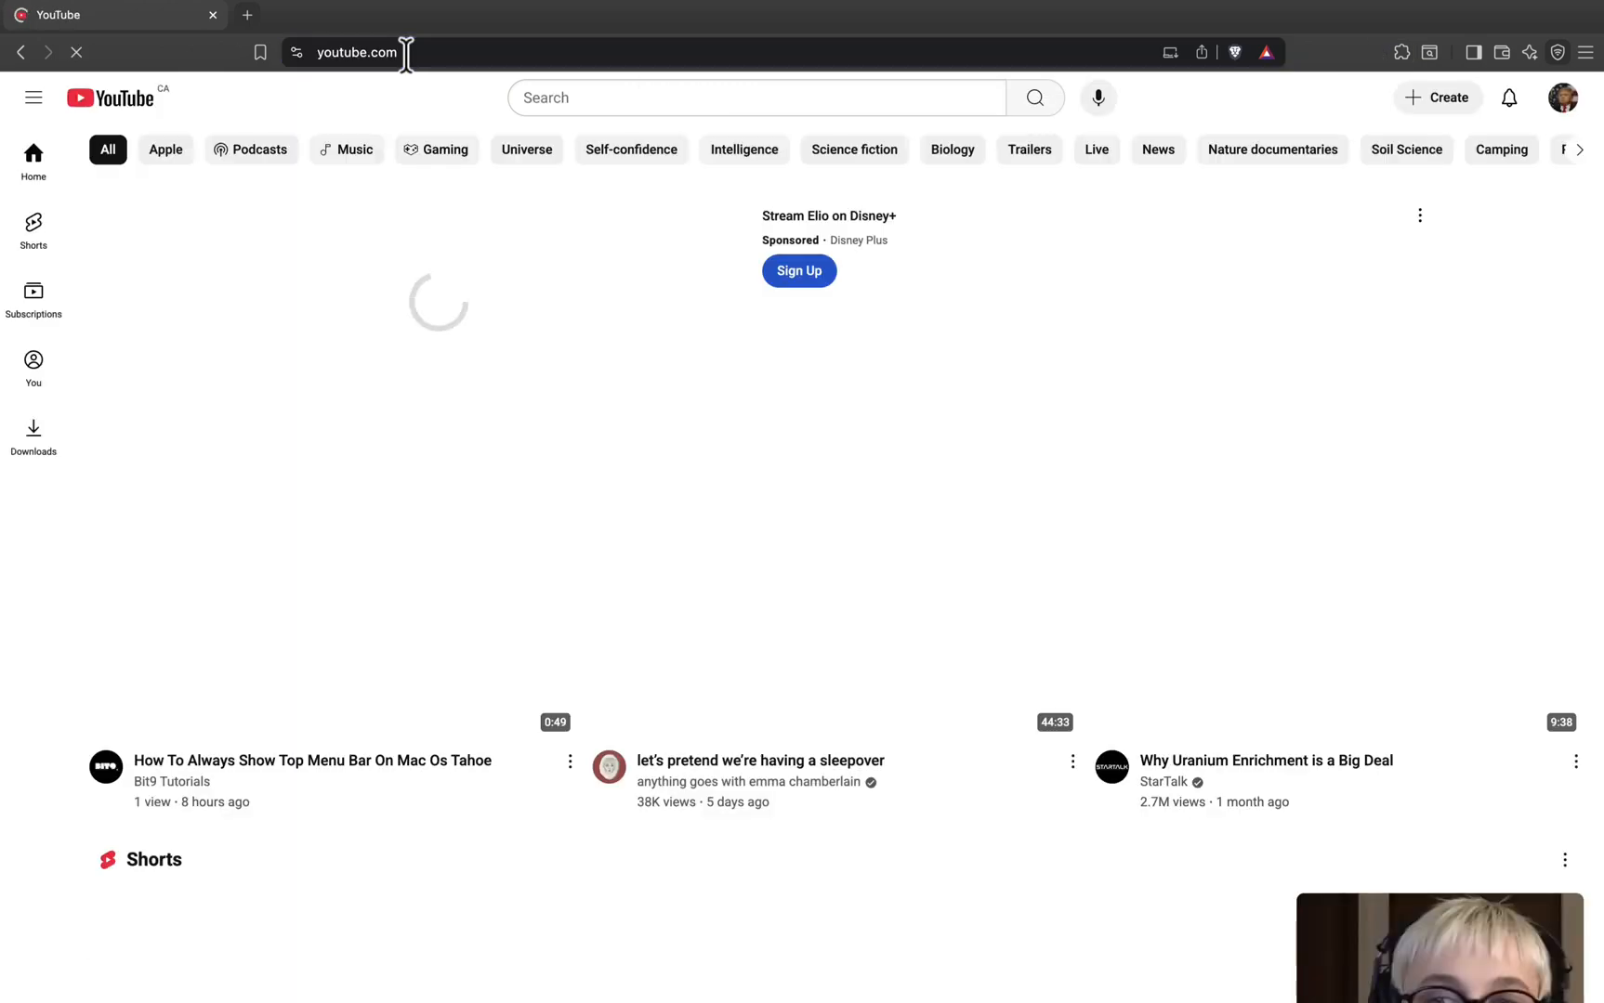
scroll(down, 3)
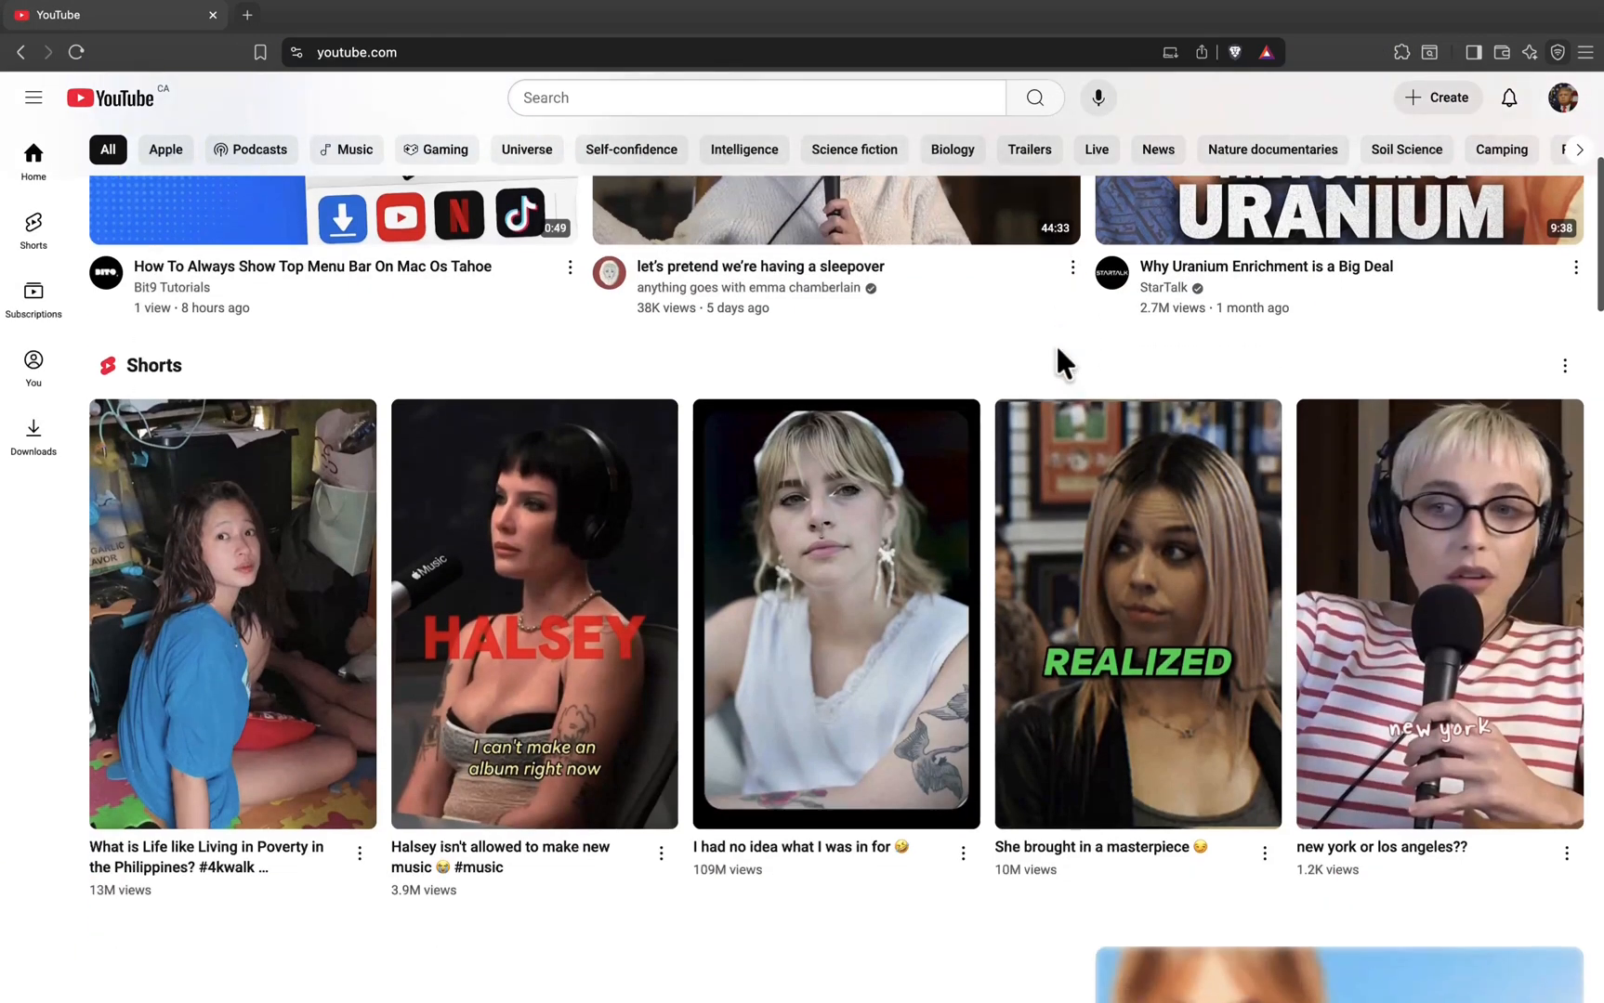
click(1265, 268)
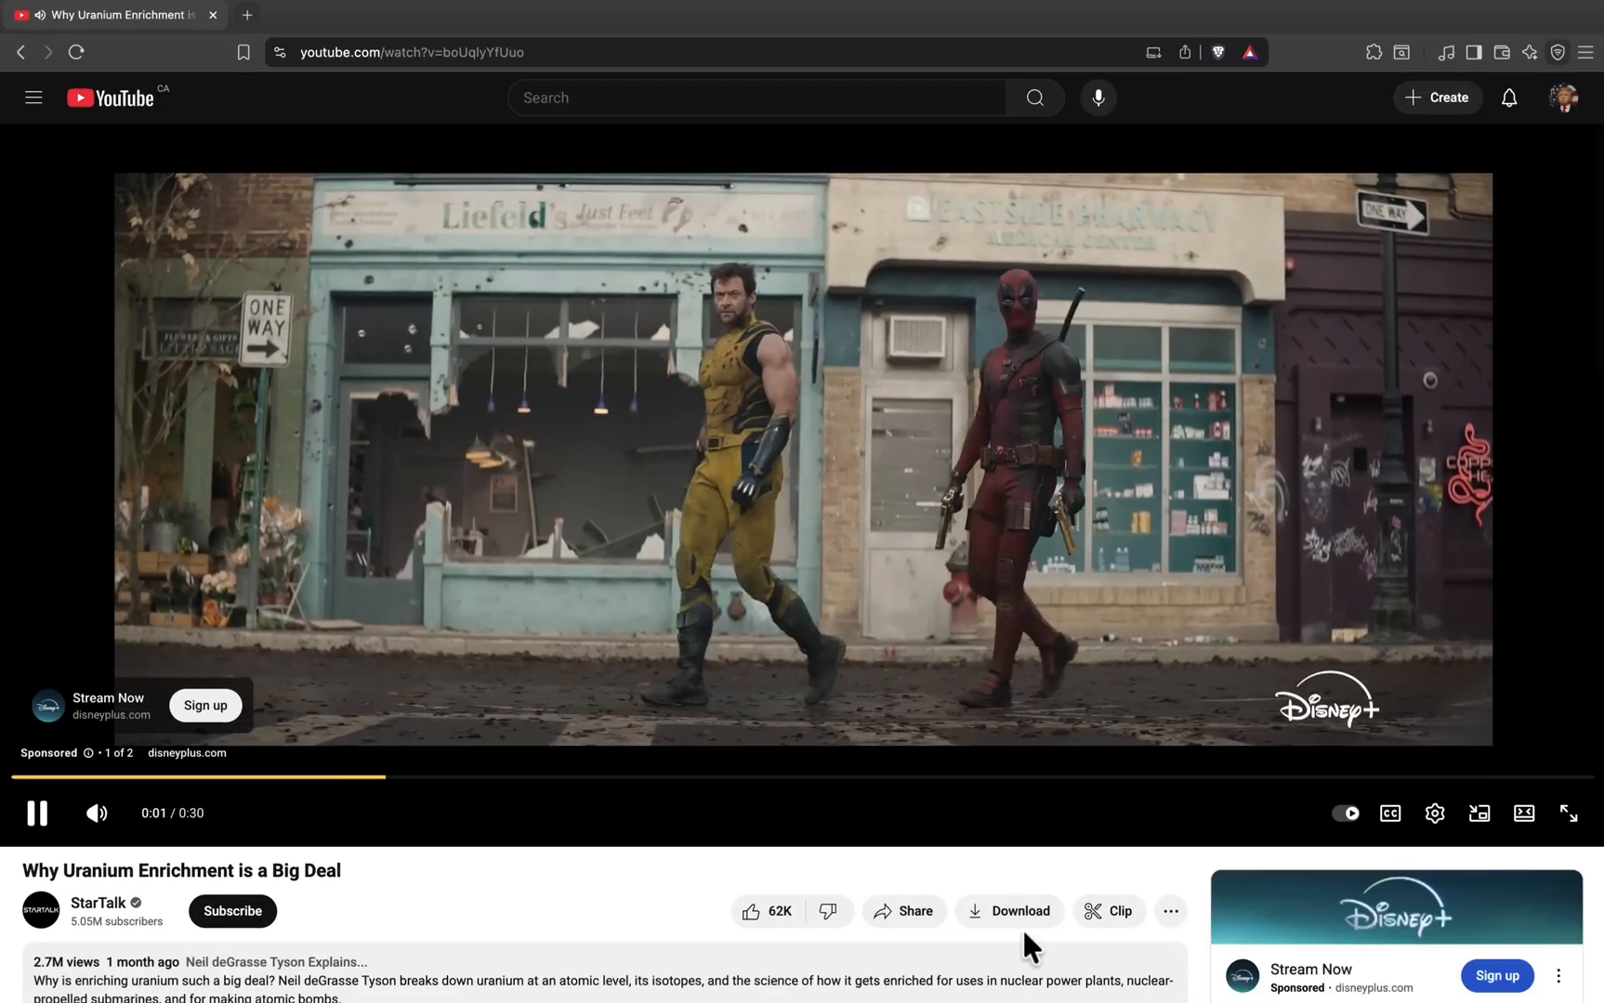
click(1009, 910)
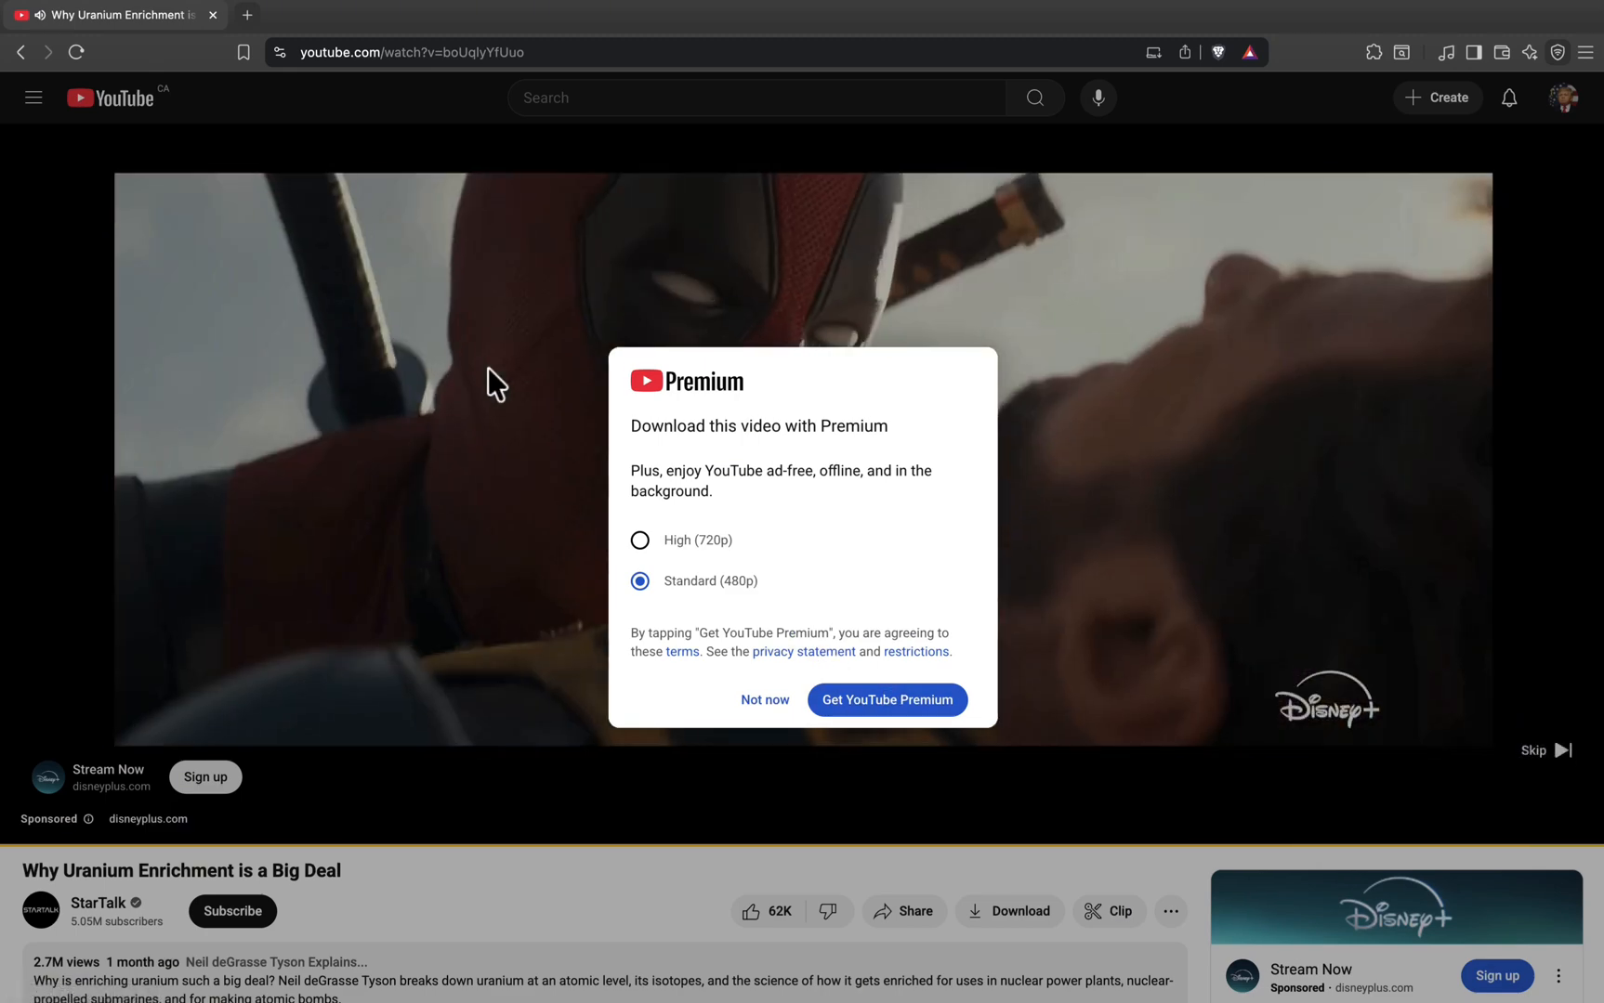
click(763, 702)
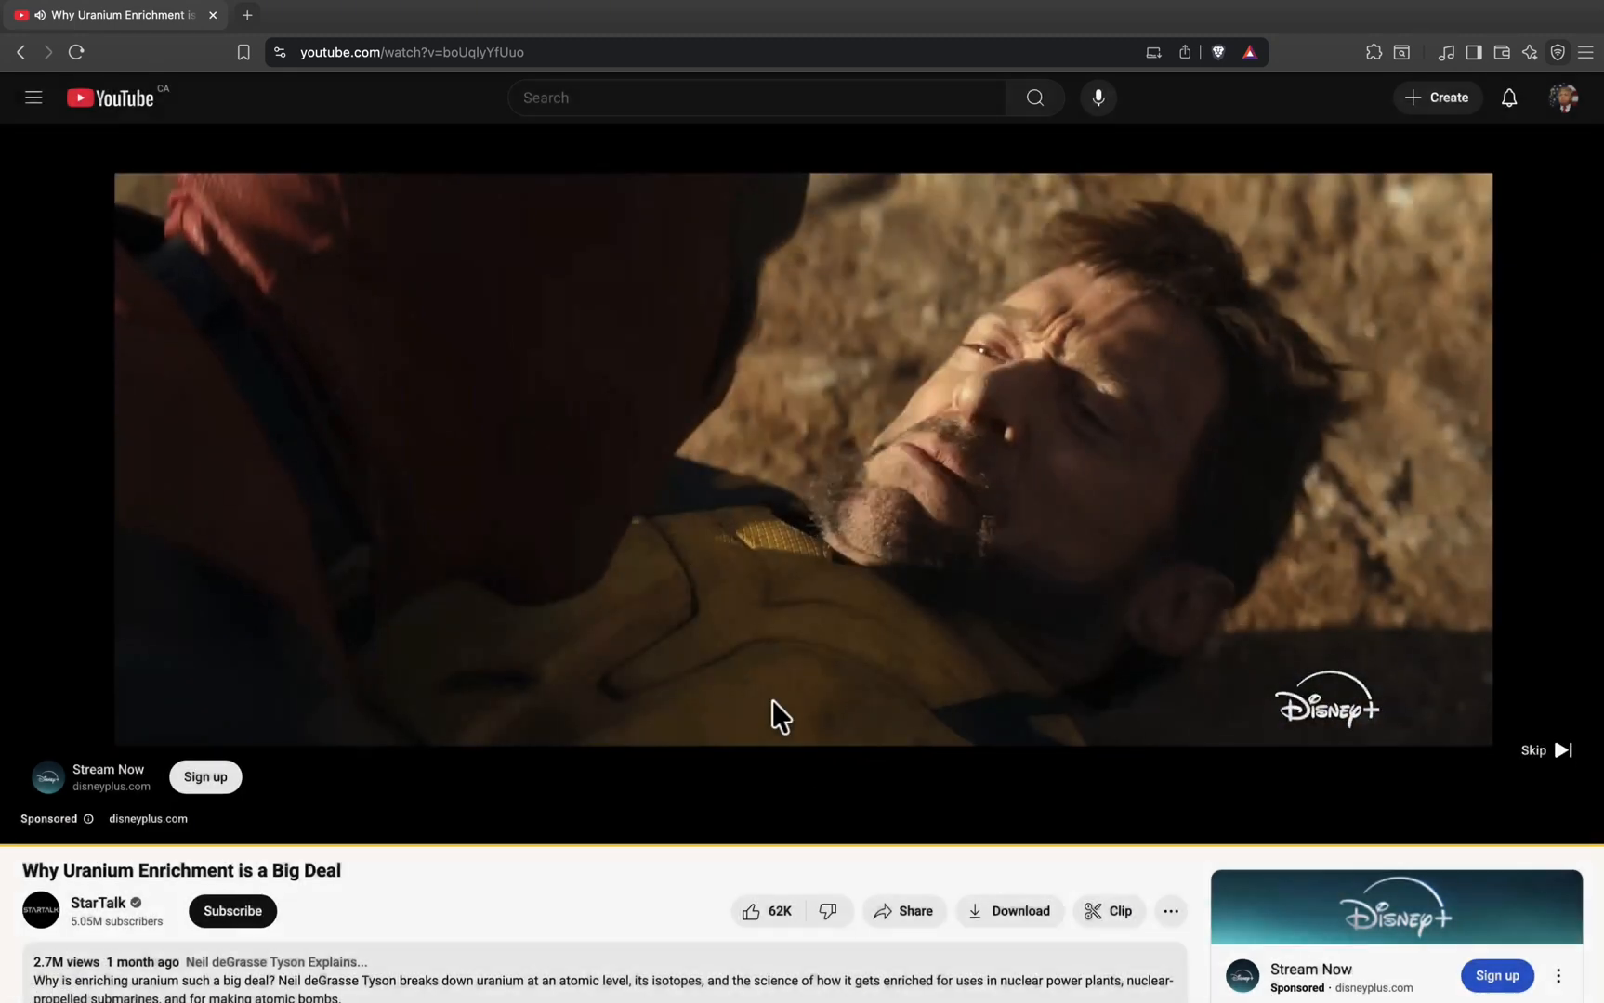